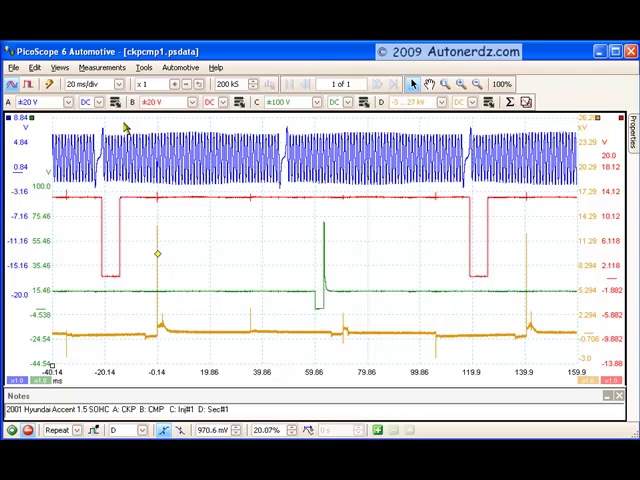
mouse_move(445, 168)
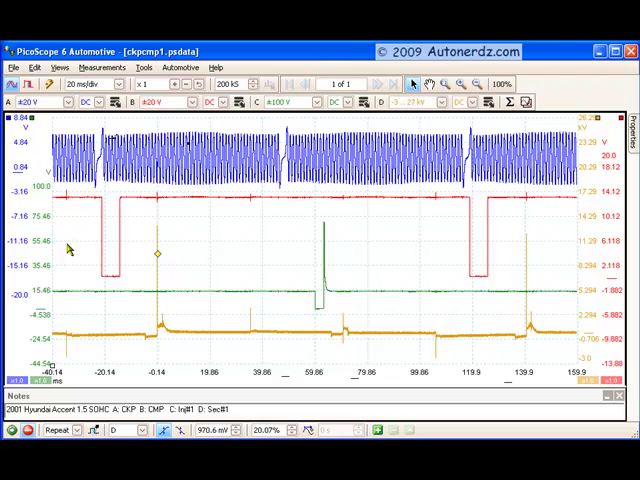
mouse_move(80, 248)
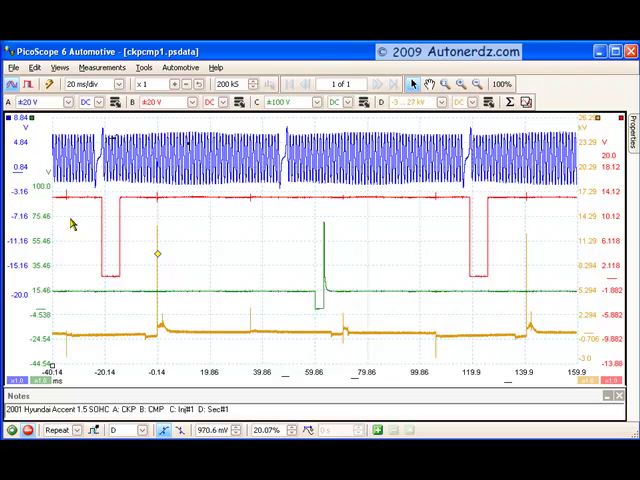
mouse_move(72, 224)
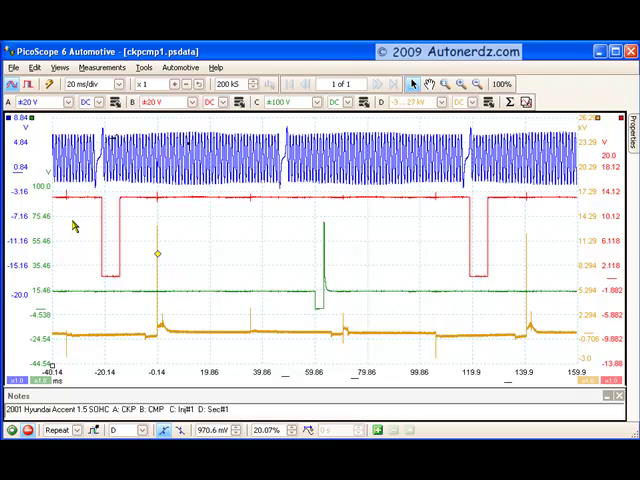
mouse_move(240, 241)
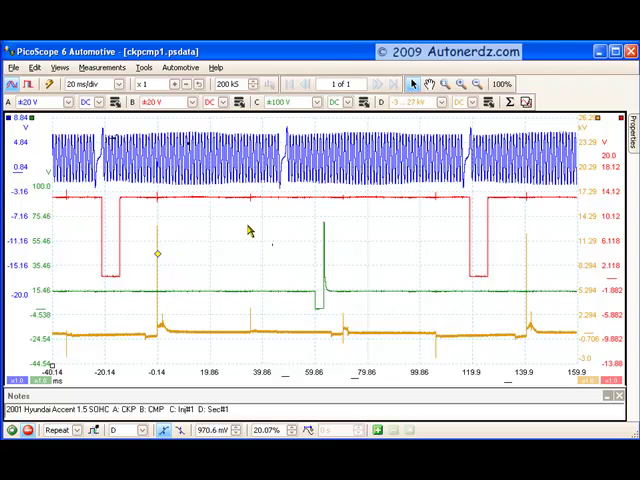
mouse_move(249, 231)
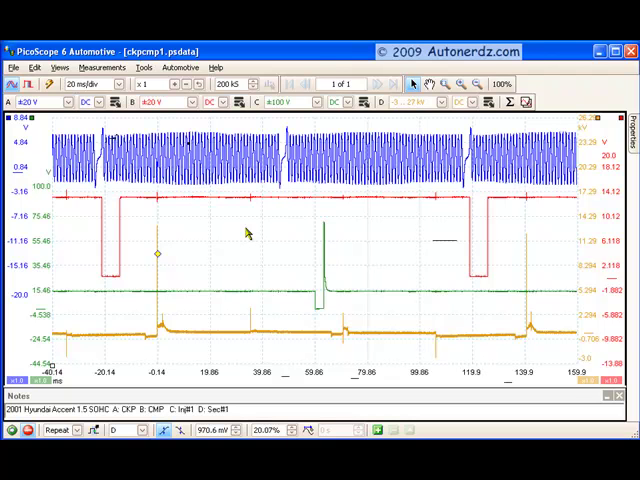
mouse_move(203, 252)
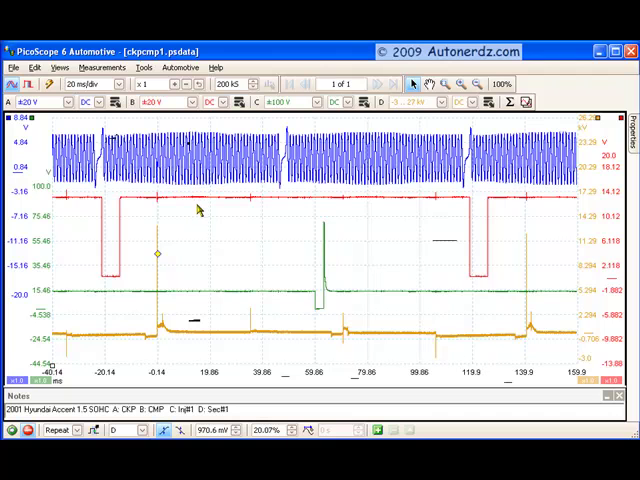
mouse_move(190, 300)
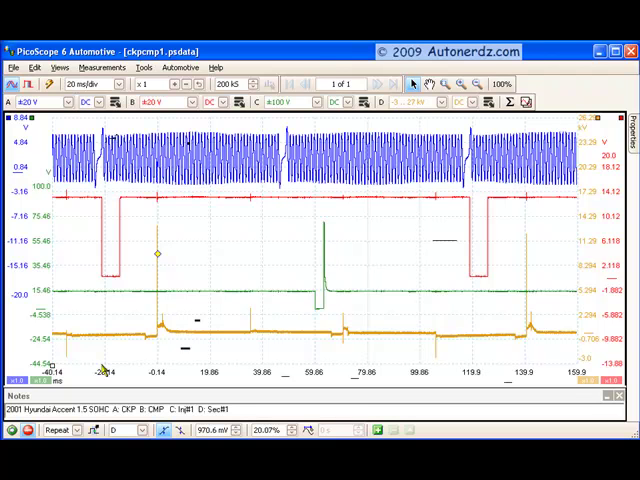
- Offset channel A's vertical scale so its labels read 5.274, 1.274 and -2.726 V
left_click(225, 410)
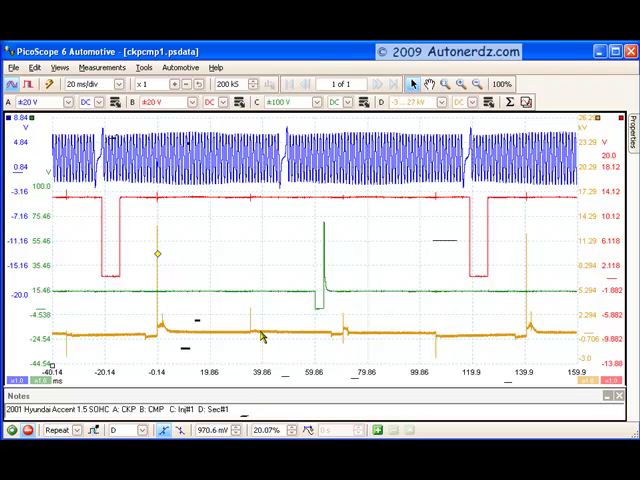
mouse_move(247, 293)
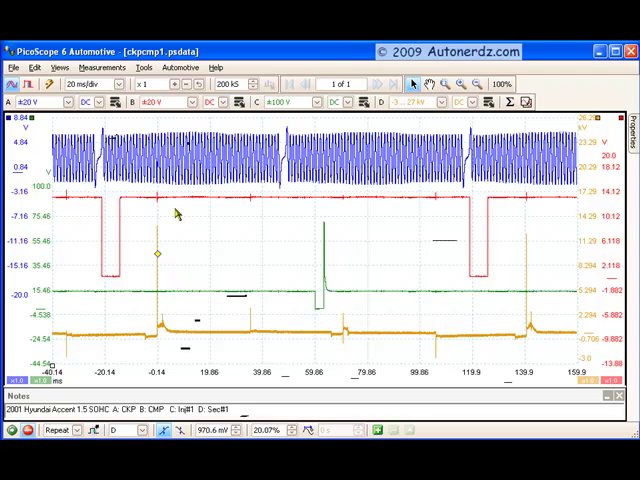
mouse_move(227, 249)
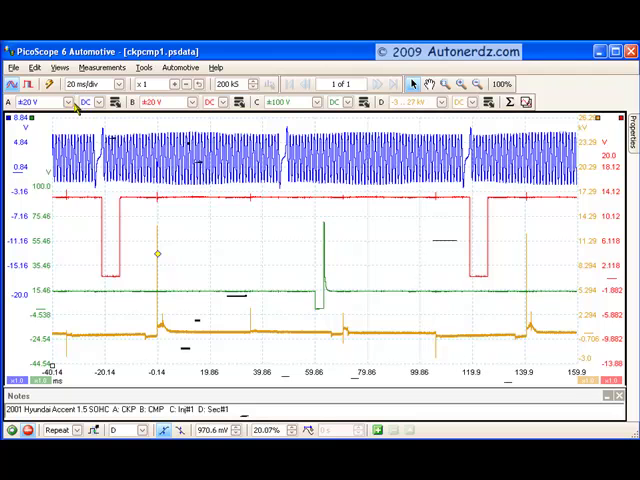
mouse_move(68, 103)
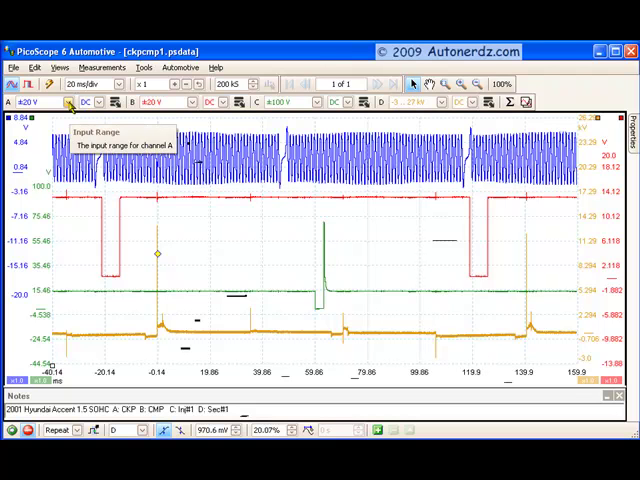
left_click(66, 103)
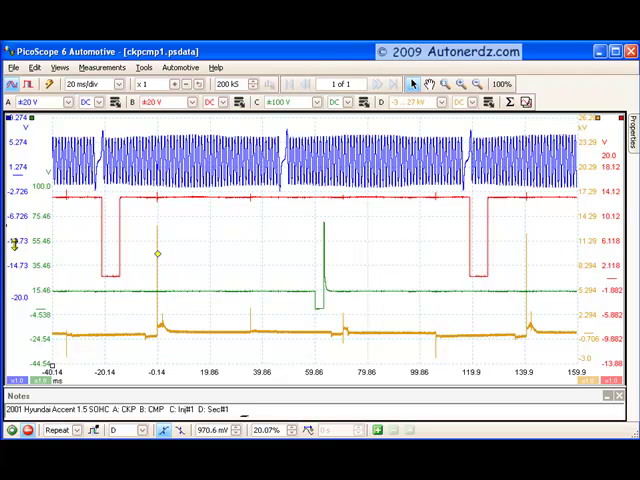
mouse_move(60, 270)
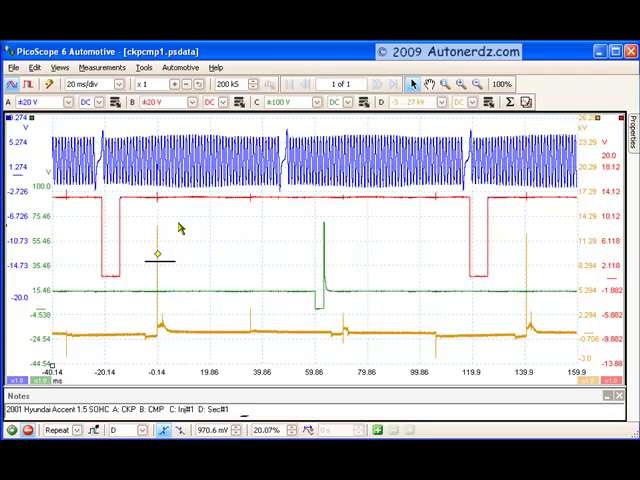
mouse_move(195, 216)
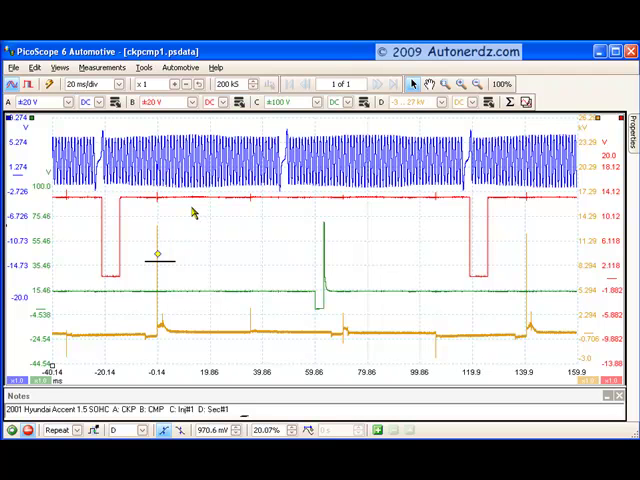
mouse_move(160, 137)
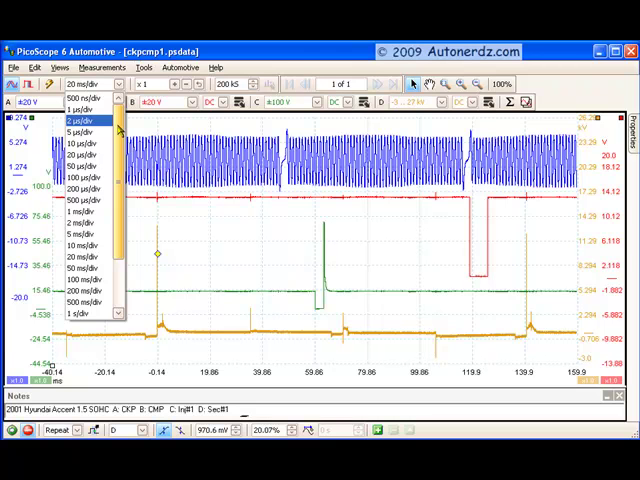
mouse_move(120, 146)
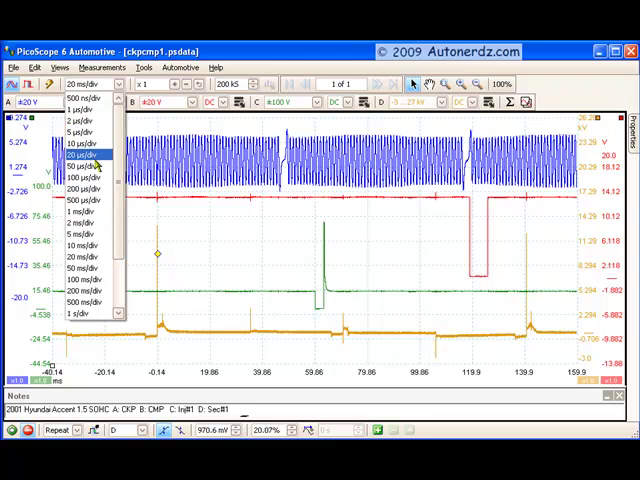
mouse_move(85, 214)
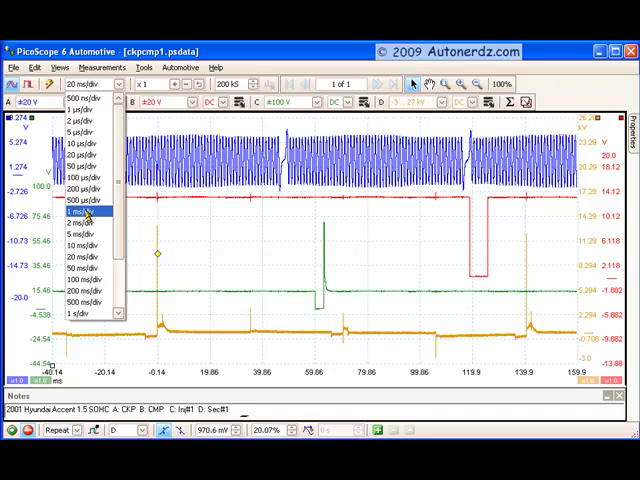